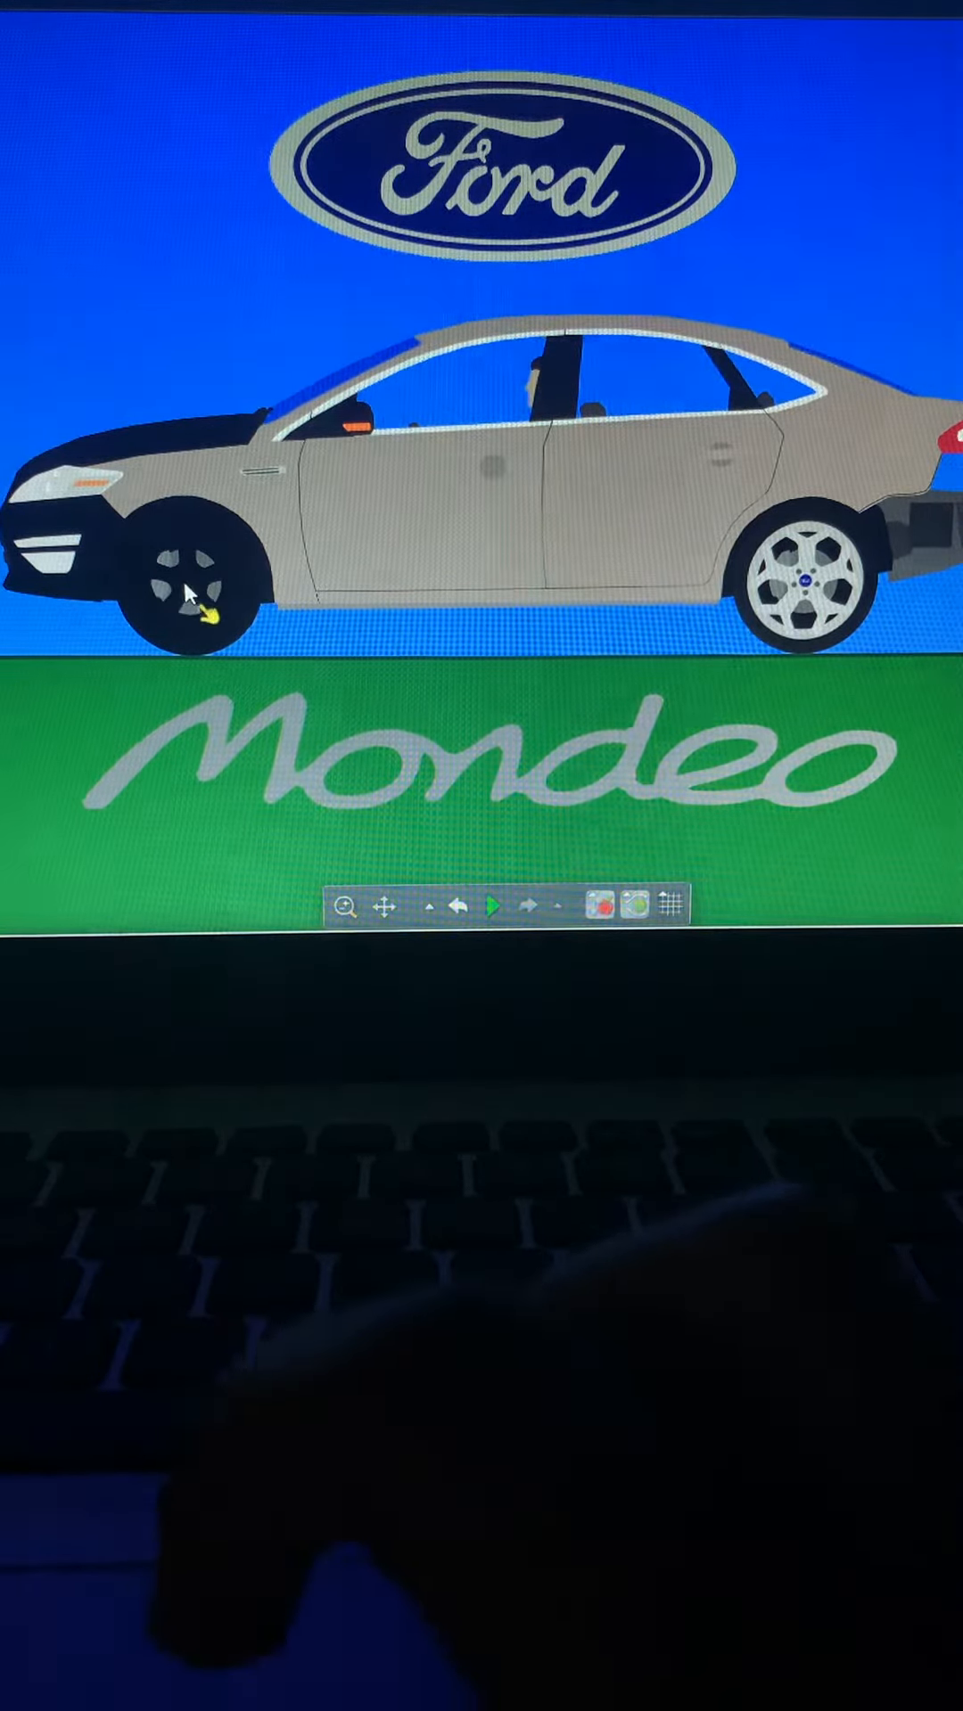
mouse_move(885, 578)
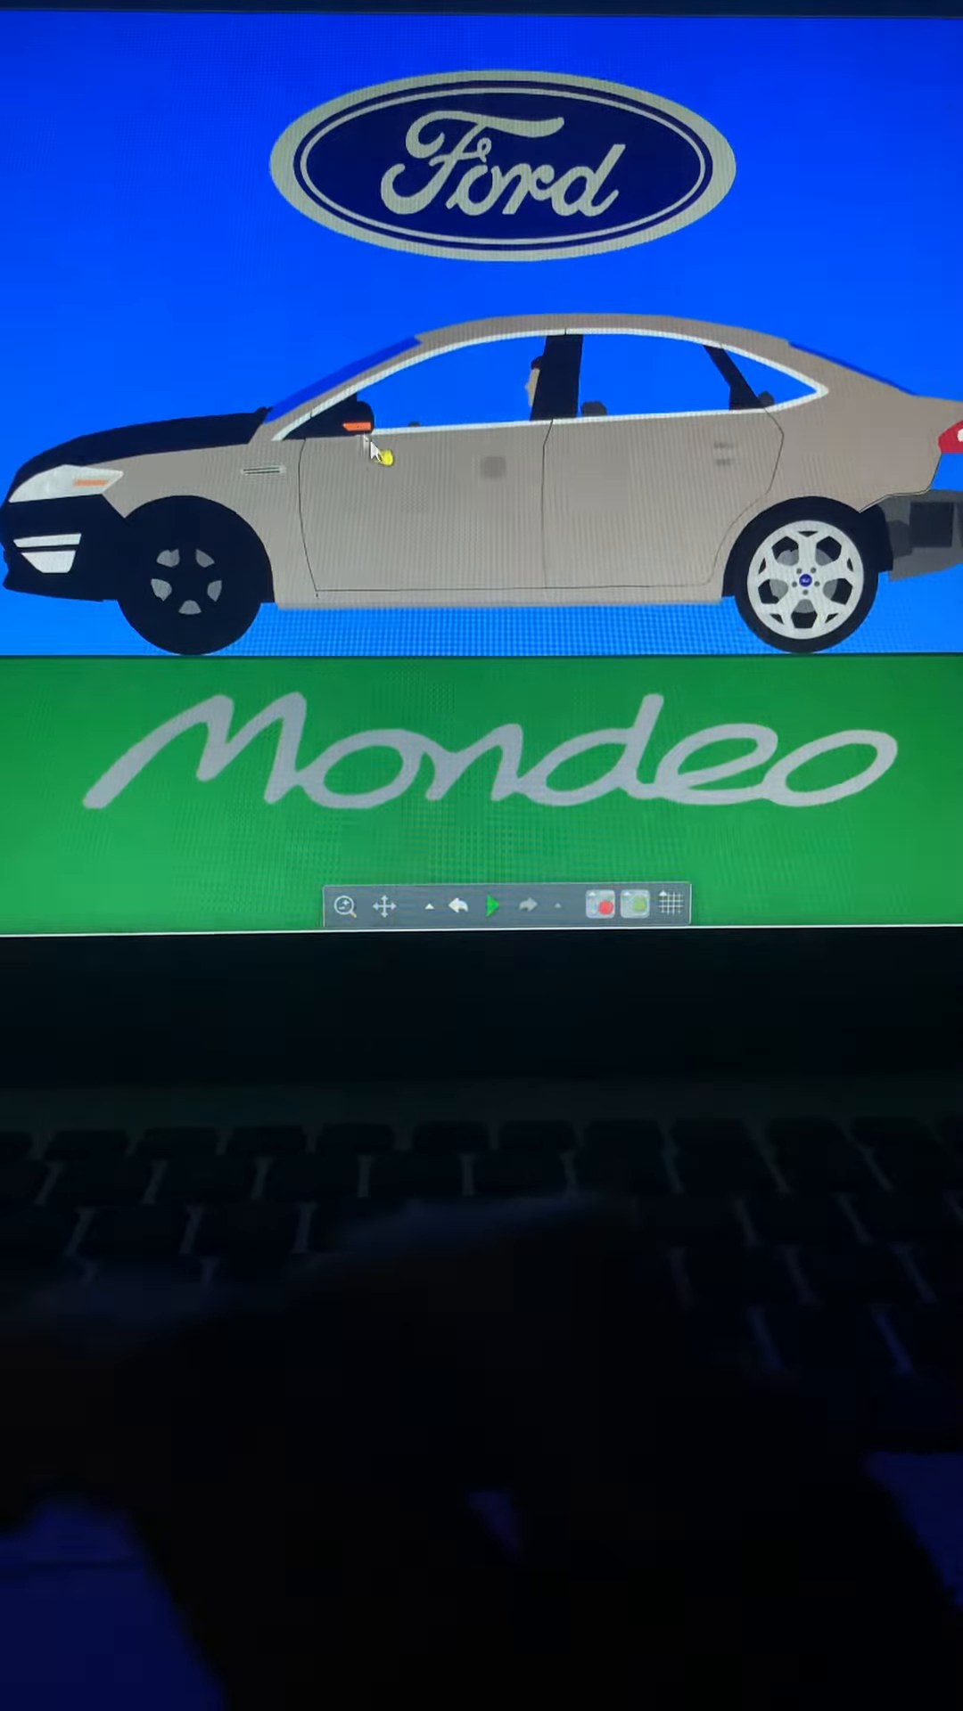
Start the simulation so the beige Mondeo drives along the road
left_click(494, 903)
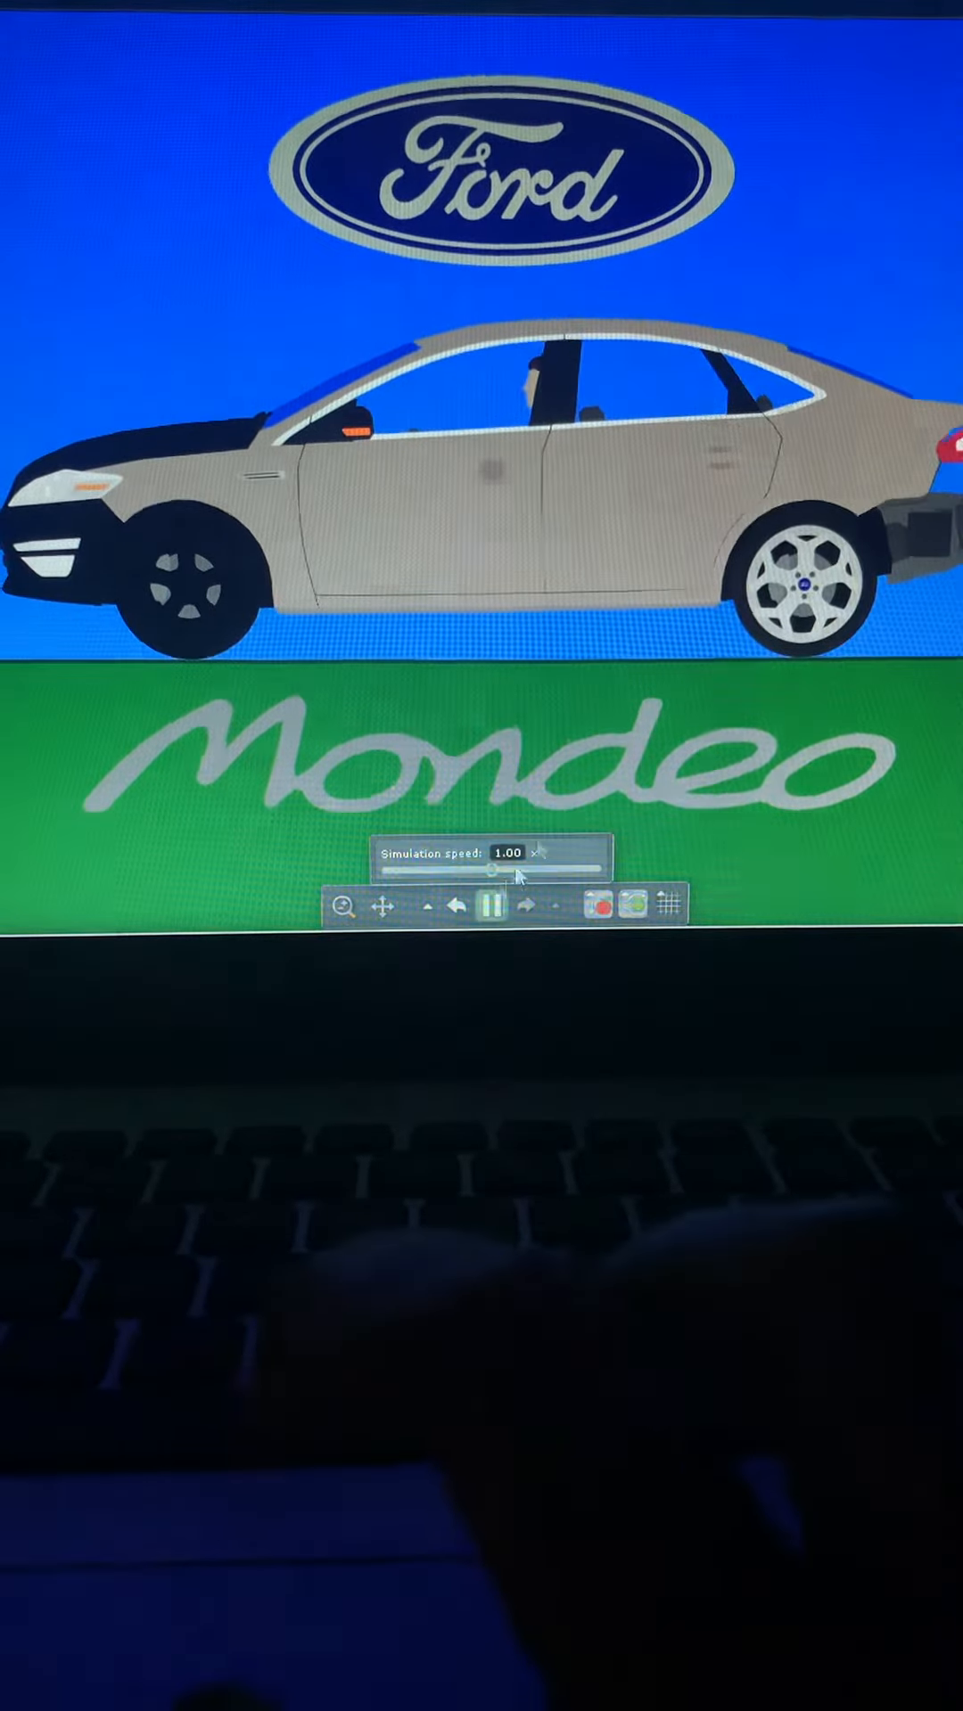
left_click(542, 854)
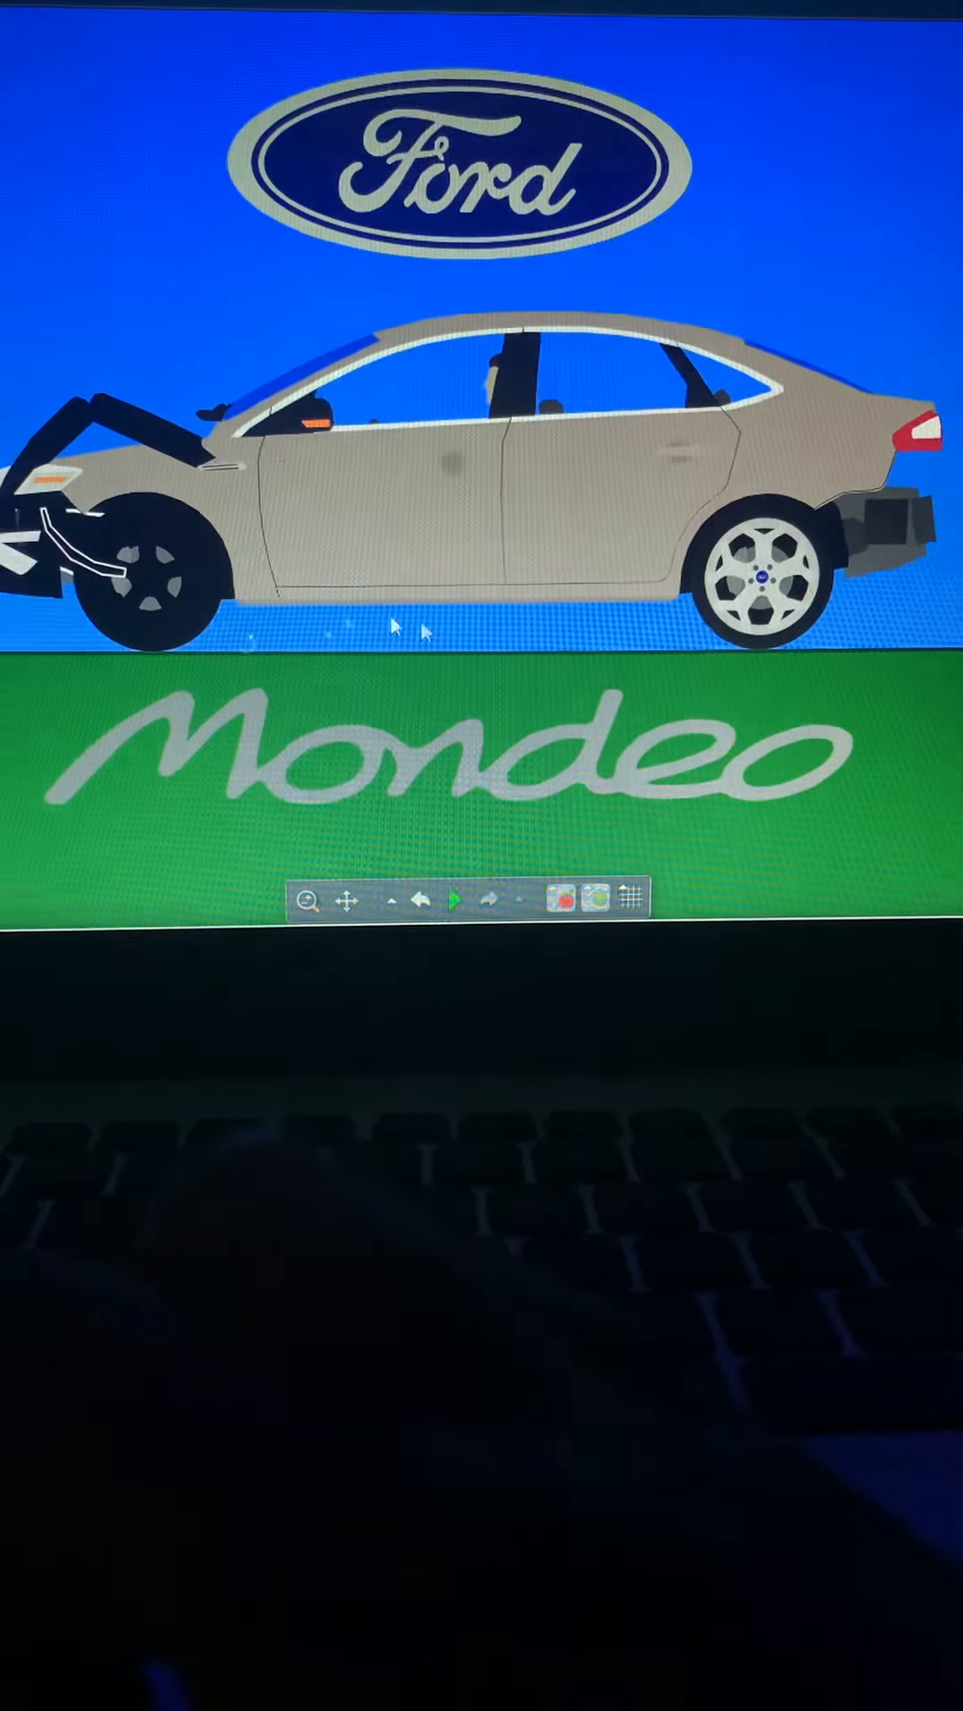
Resume the simulation after the crash so the crushed front end keeps folding
left_click(457, 899)
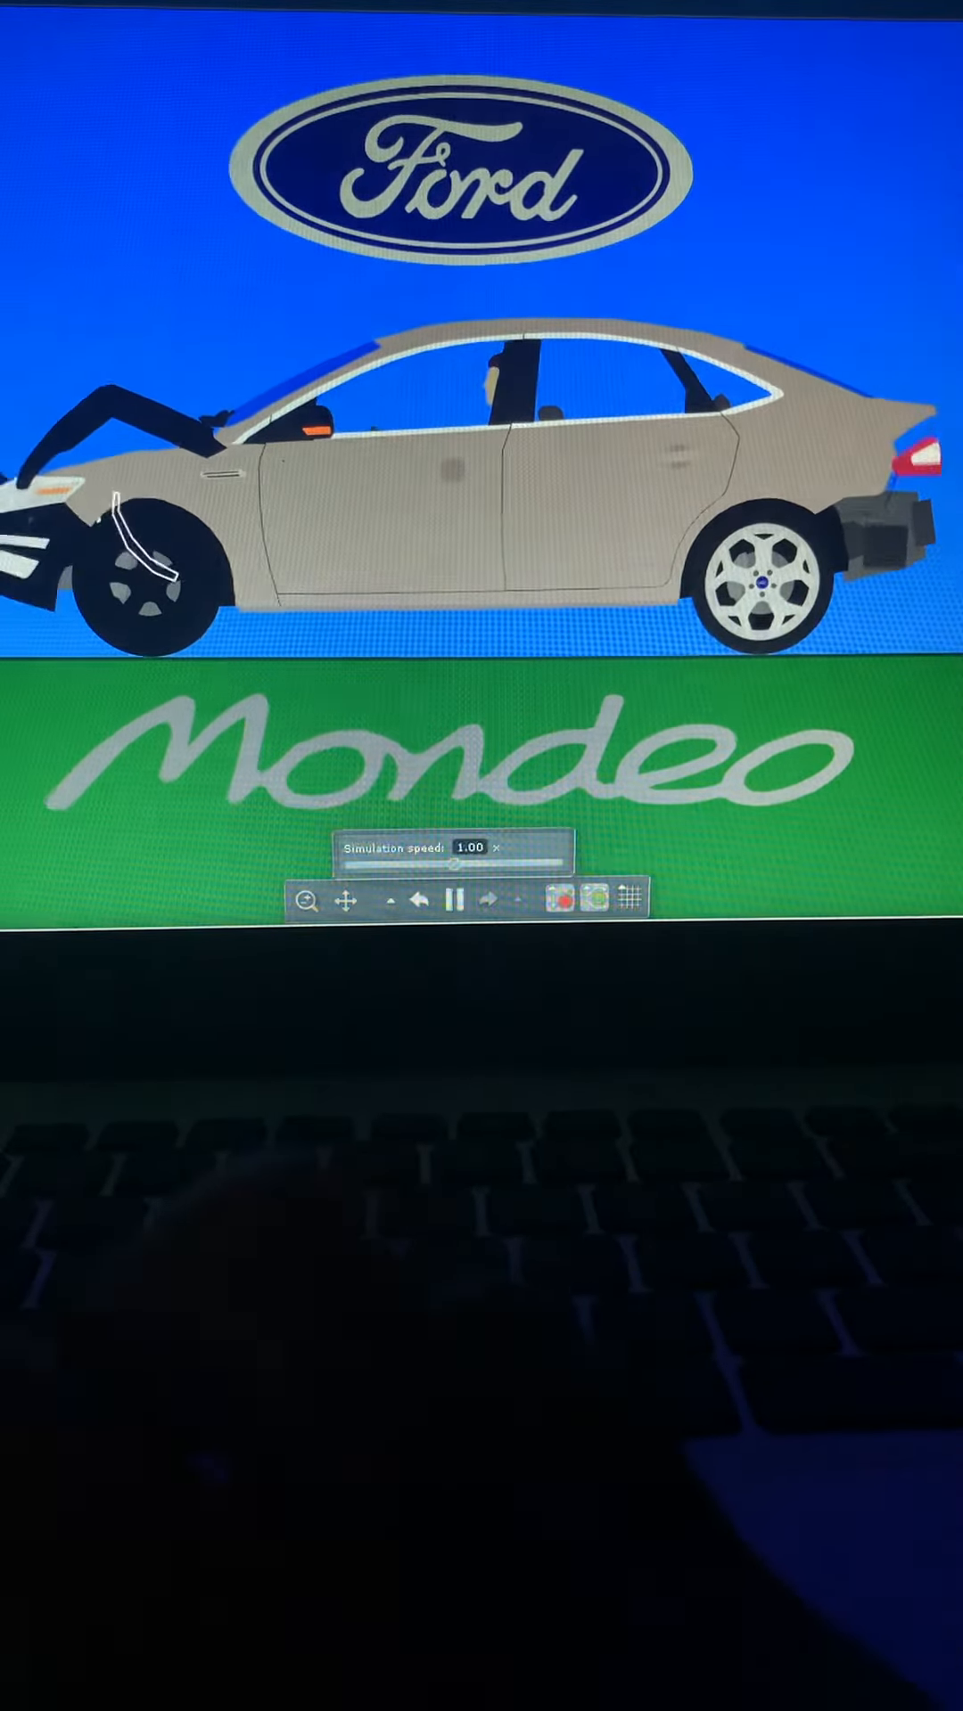